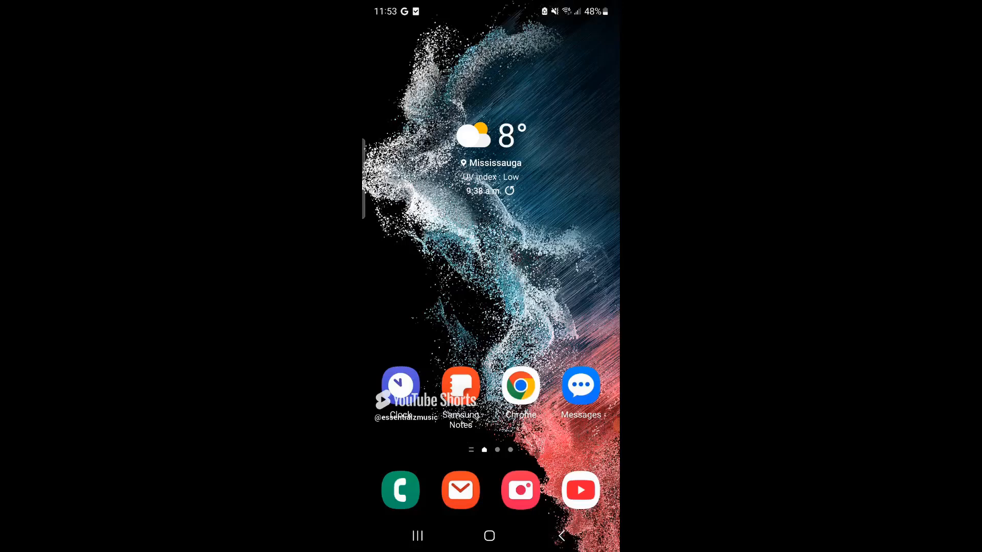
Step: Launch Samsung Email from the home screen and land on the inbox of unread messages
{"action": "left_click", "coordinate": [460, 490]}
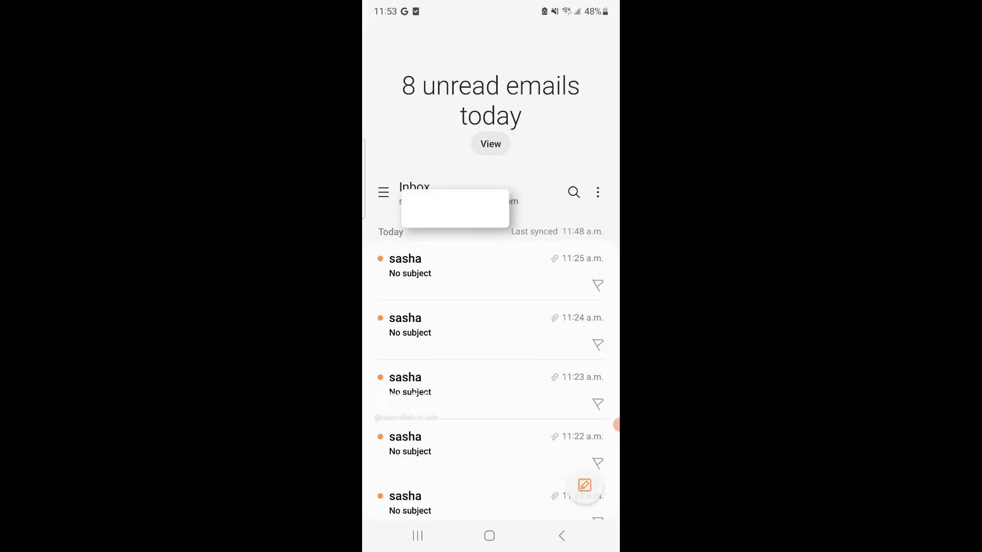
{"action": "left_click", "coordinate": [596, 192]}
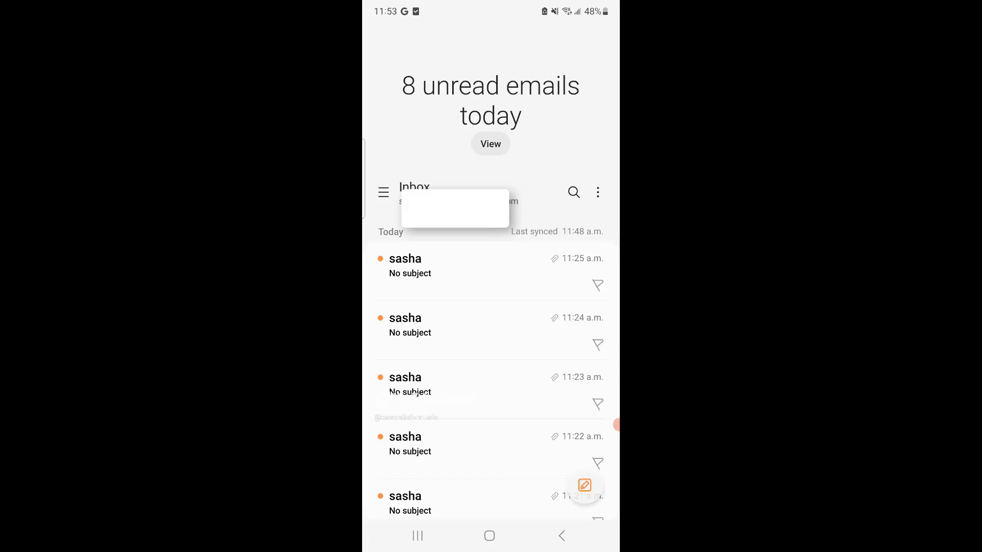
Step: Reach Email settings via the folders and account panel's gear icon
{"action": "left_click", "coordinate": [383, 192]}
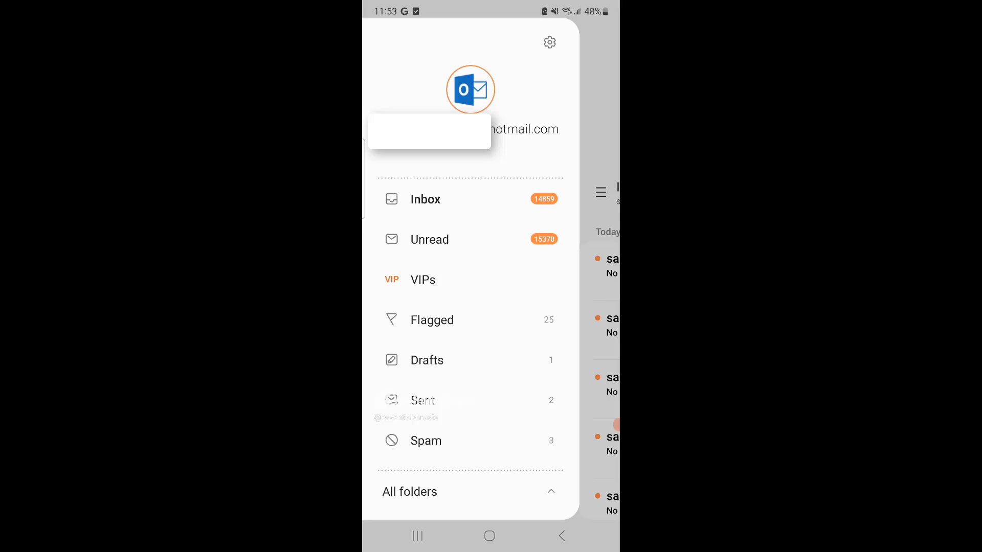
{"action": "left_click", "coordinate": [549, 42]}
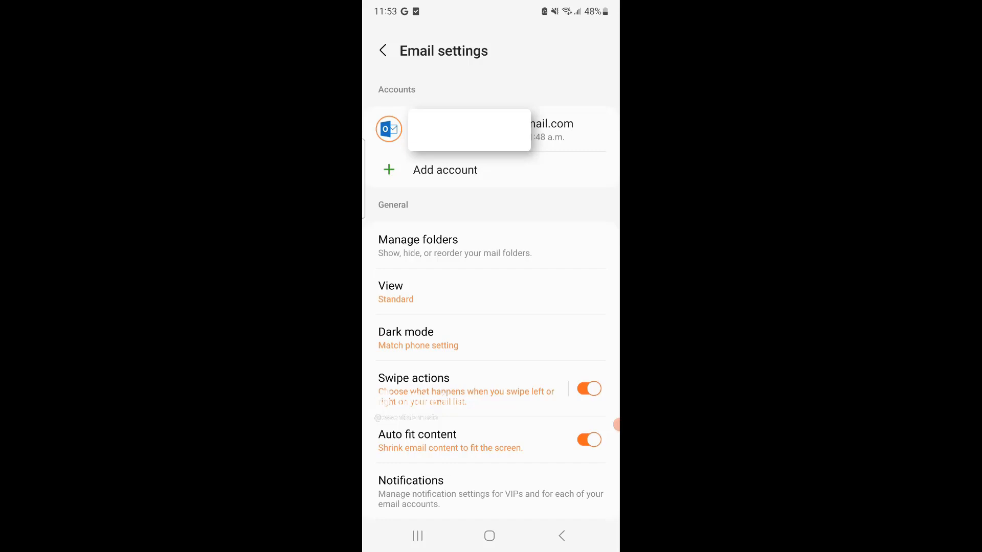
Step: Select the Hotmail account under Accounts to show its sync toggles
{"action": "left_click", "coordinate": [490, 130]}
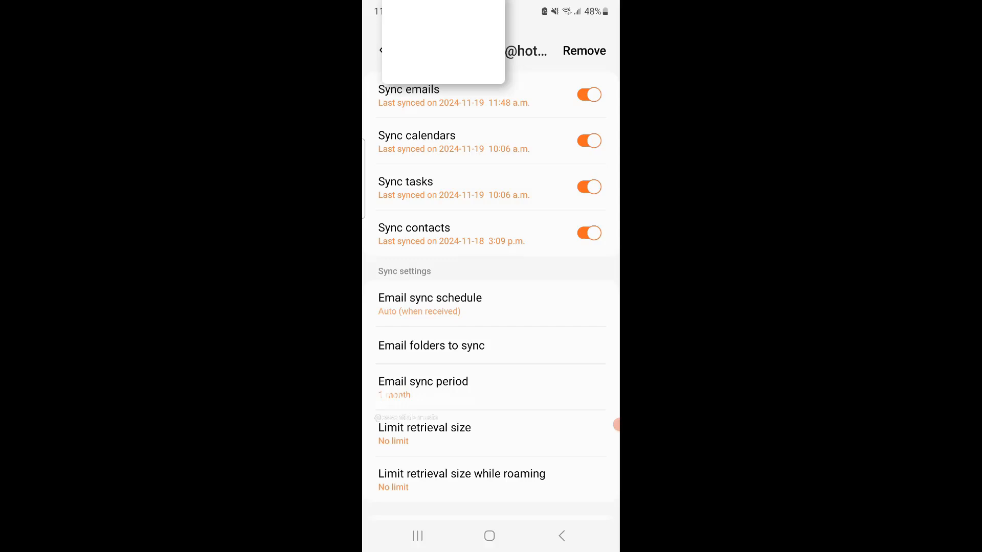
{"action": "scroll", "scroll_direction": "down", "scroll_amount": 3}
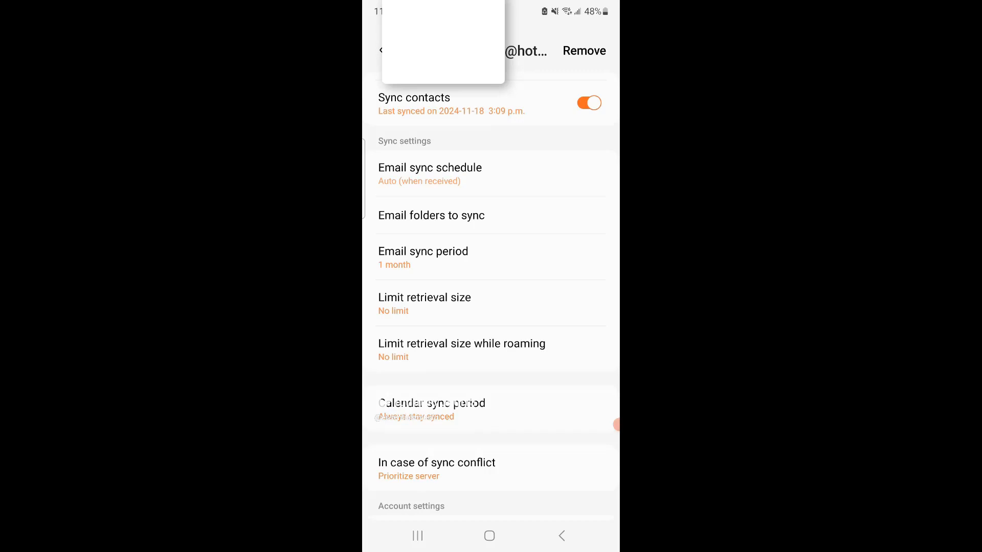
{"action": "left_click", "coordinate": [424, 297]}
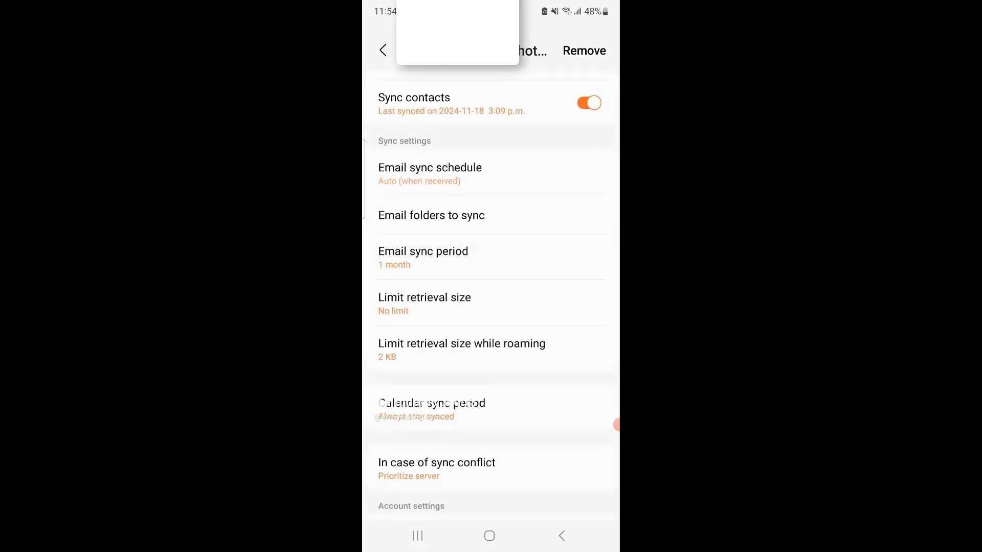
{"action": "left_click", "coordinate": [461, 344]}
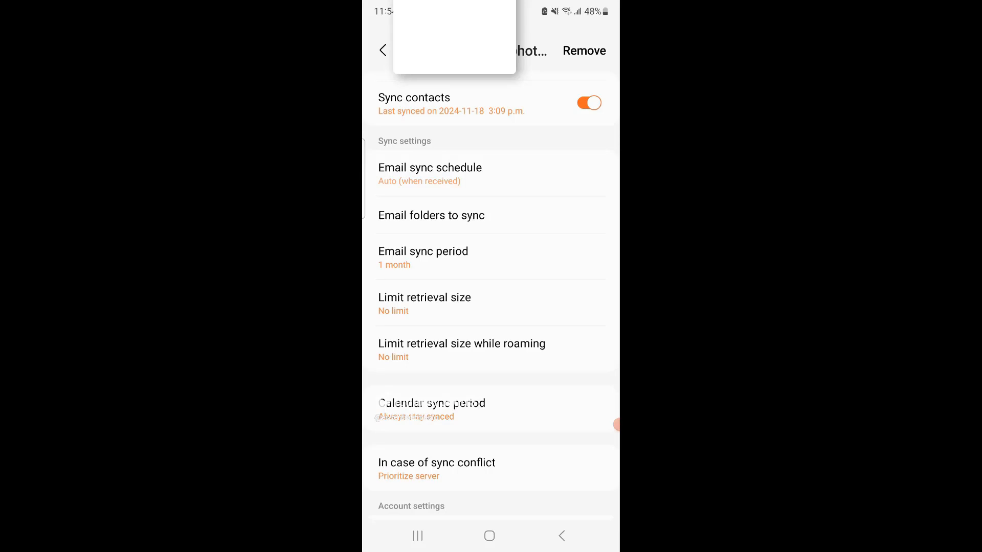
{"action": "left_click", "coordinate": [461, 350]}
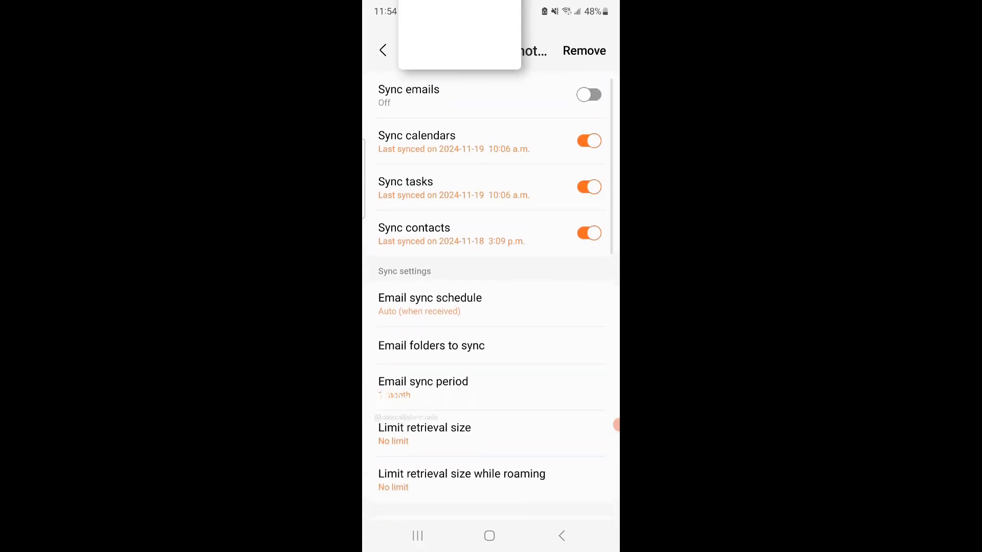
Step: Switch Sync emails back on for Hotmail and return to the inbox
{"action": "left_click", "coordinate": [587, 94]}
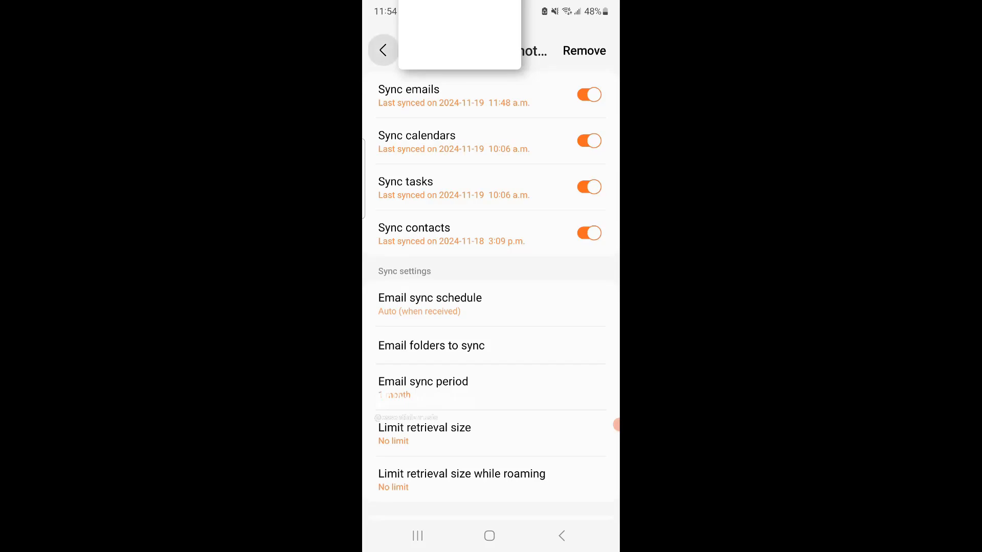
{"action": "left_click", "coordinate": [382, 50]}
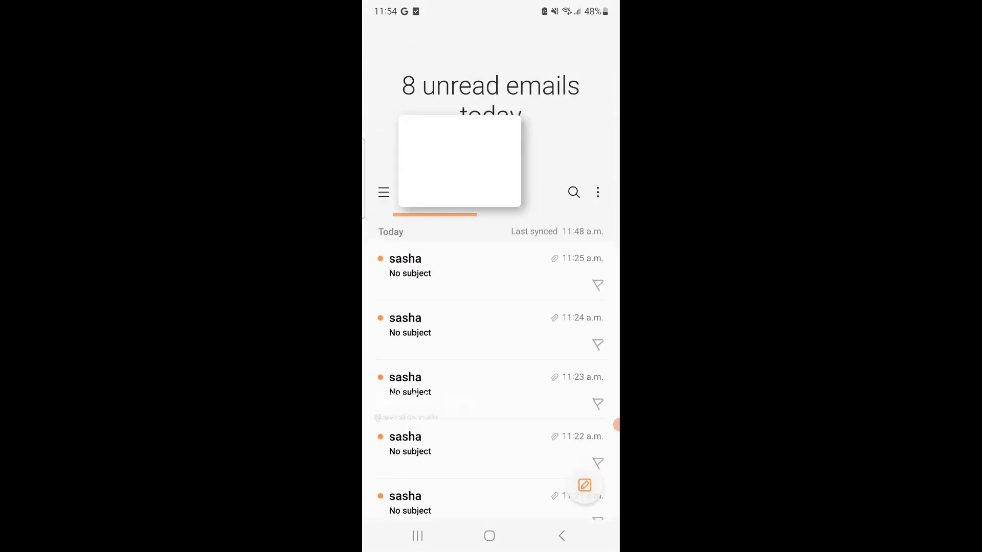